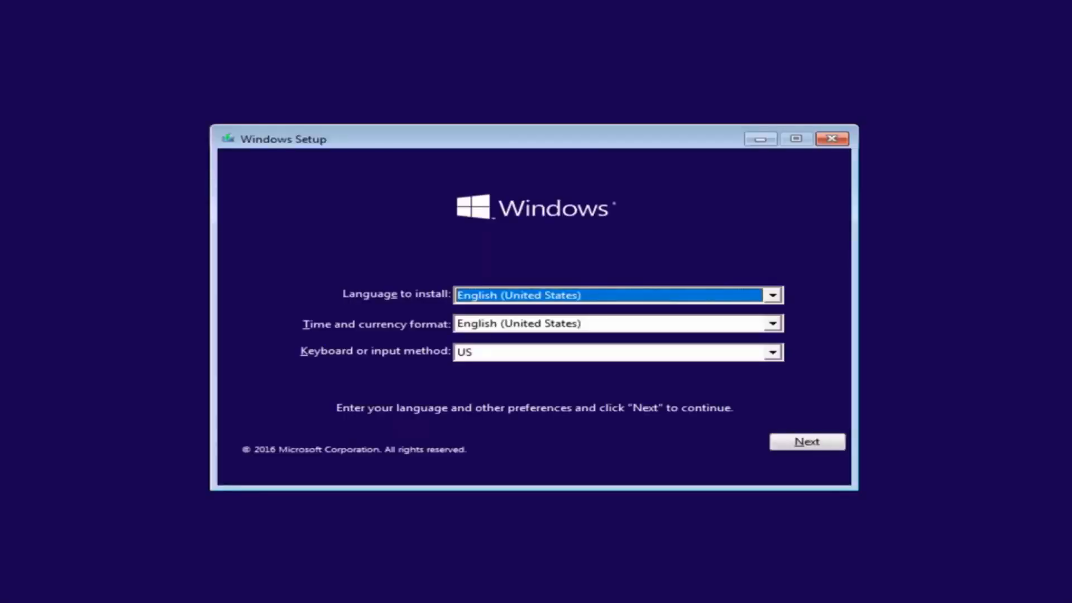
{"action": "mouse_move", "coordinate": [508, 230]}
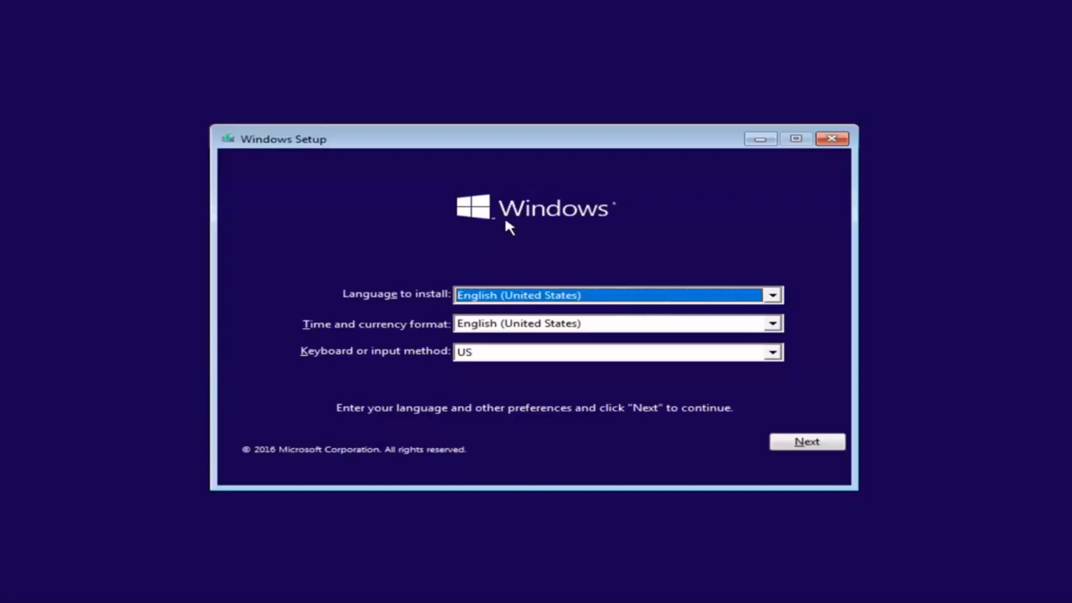
{"action": "mouse_move", "coordinate": [364, 341]}
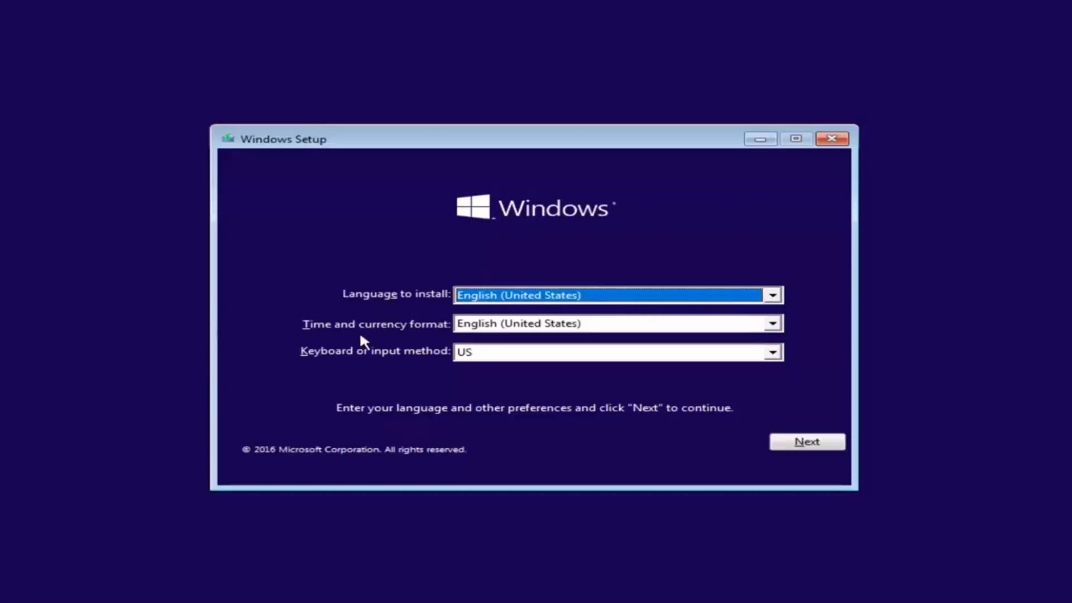
{"action": "mouse_move", "coordinate": [346, 313]}
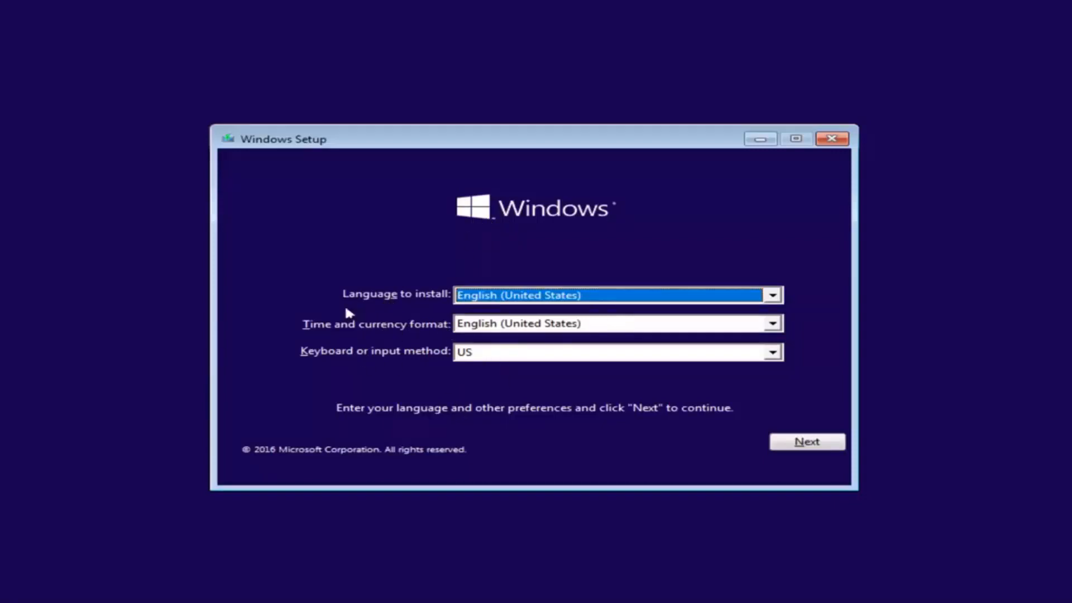
{"action": "mouse_move", "coordinate": [517, 391]}
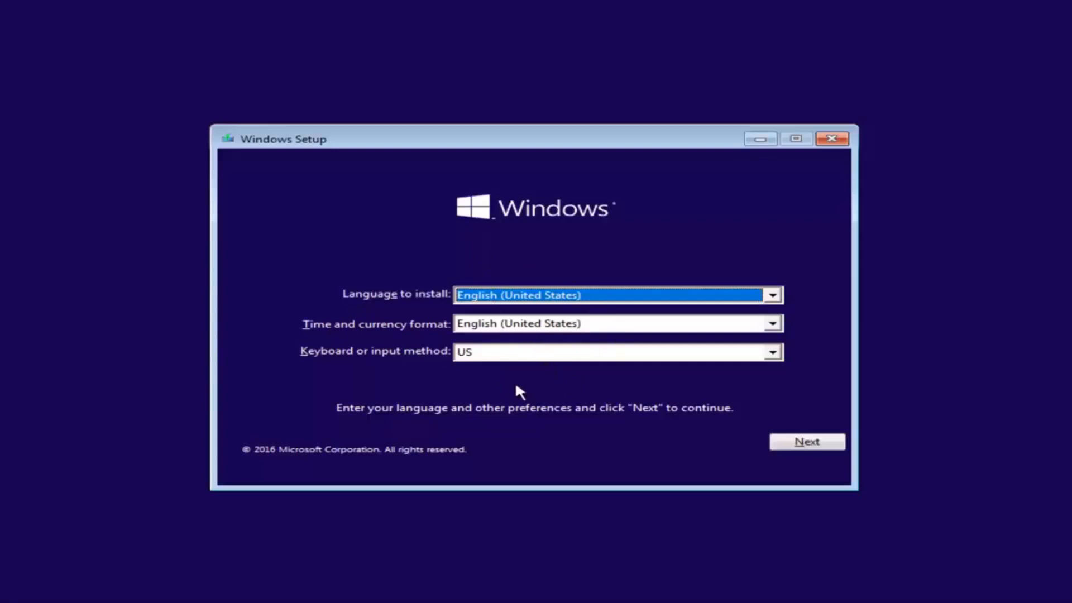
Accept English (United States) language, time format and US keyboard and continue
{"action": "left_click", "coordinate": [806, 441]}
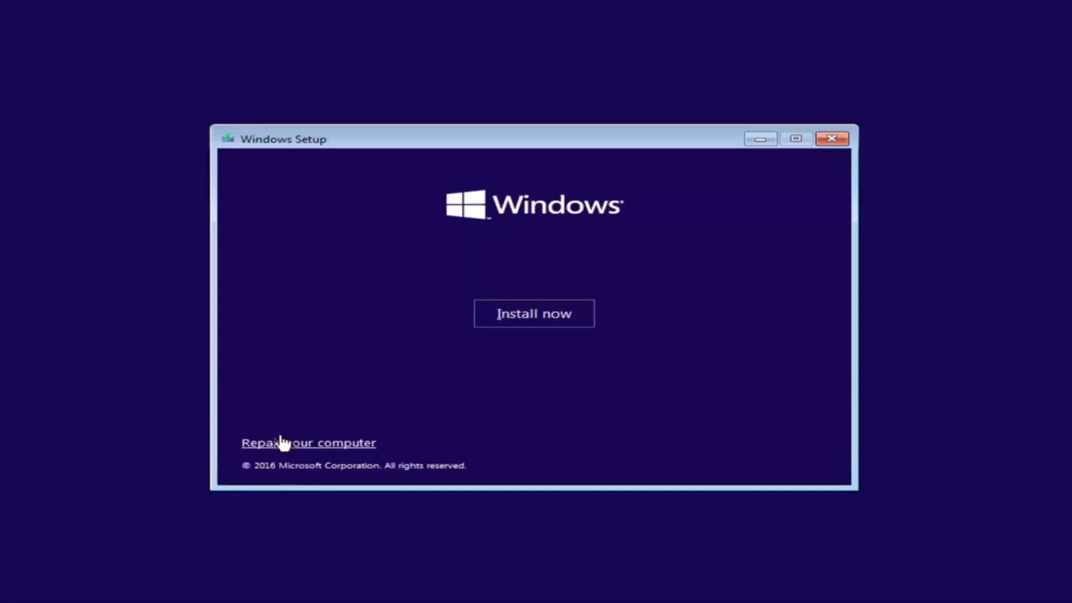
{"action": "mouse_move", "coordinate": [322, 442]}
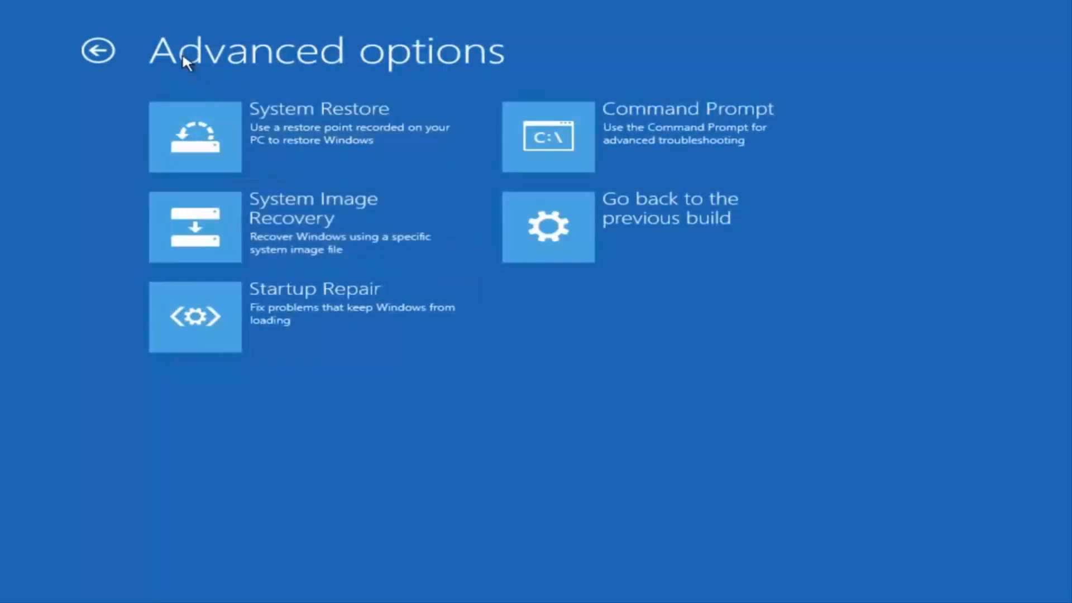
{"action": "mouse_move", "coordinate": [192, 62]}
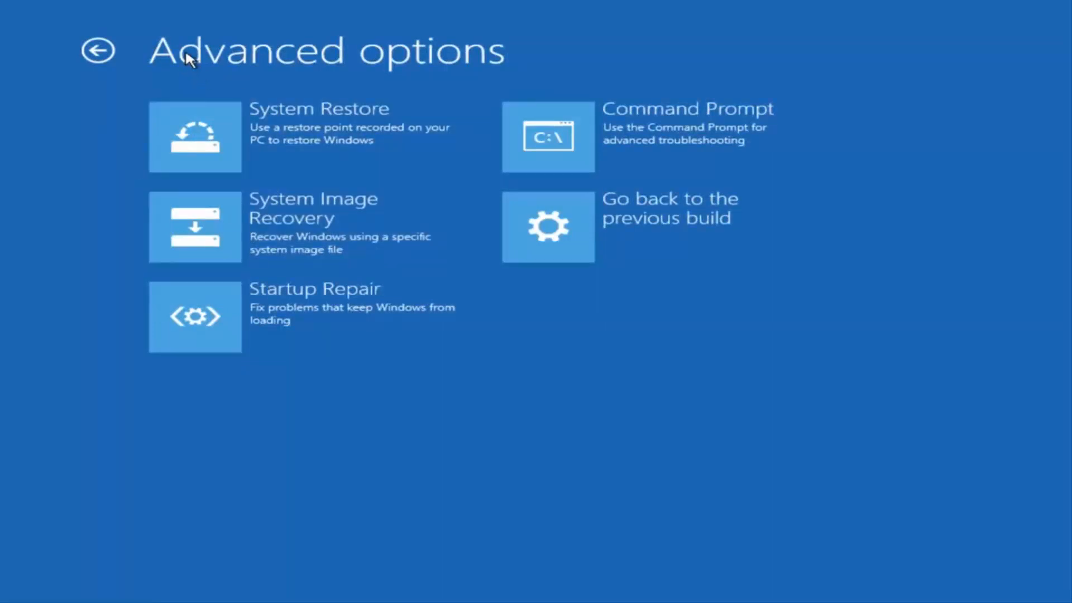
{"action": "mouse_move", "coordinate": [605, 146]}
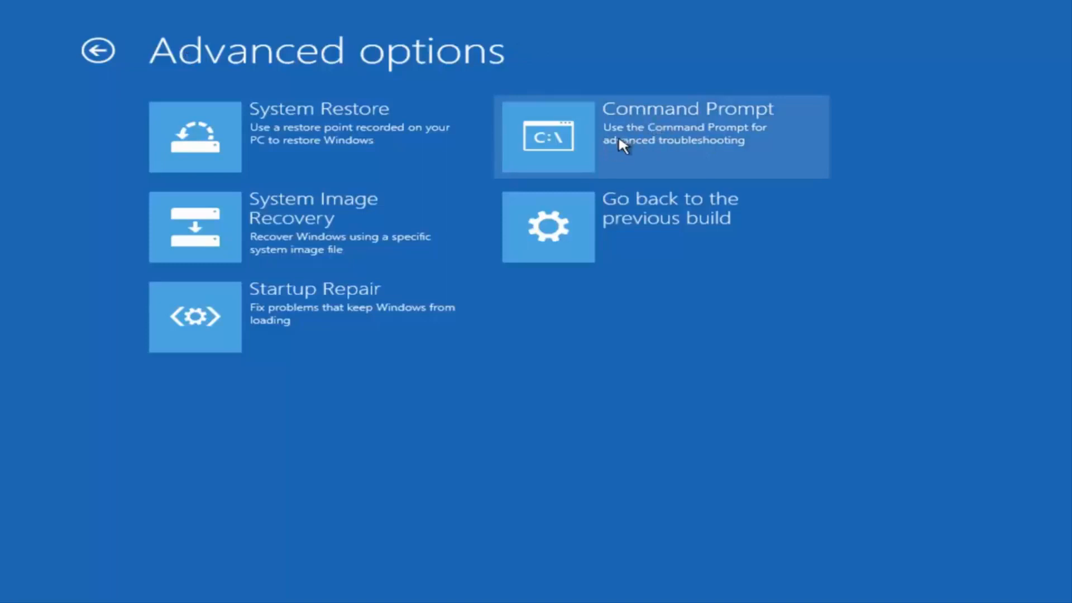
{"action": "mouse_move", "coordinate": [656, 153]}
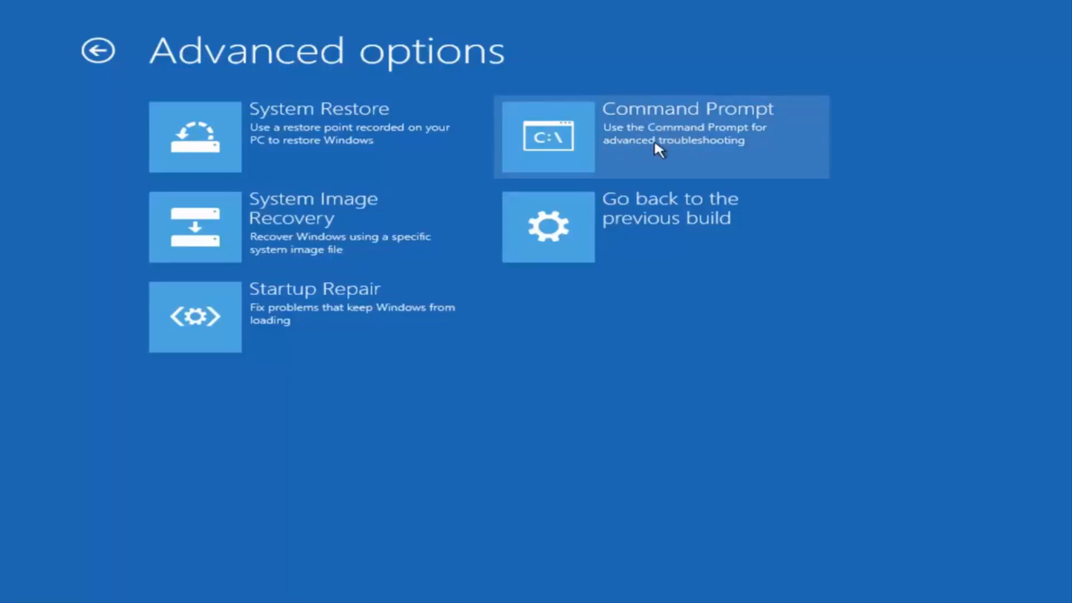
Launch Command Prompt from the recovery Advanced options
{"action": "left_click", "coordinate": [657, 140]}
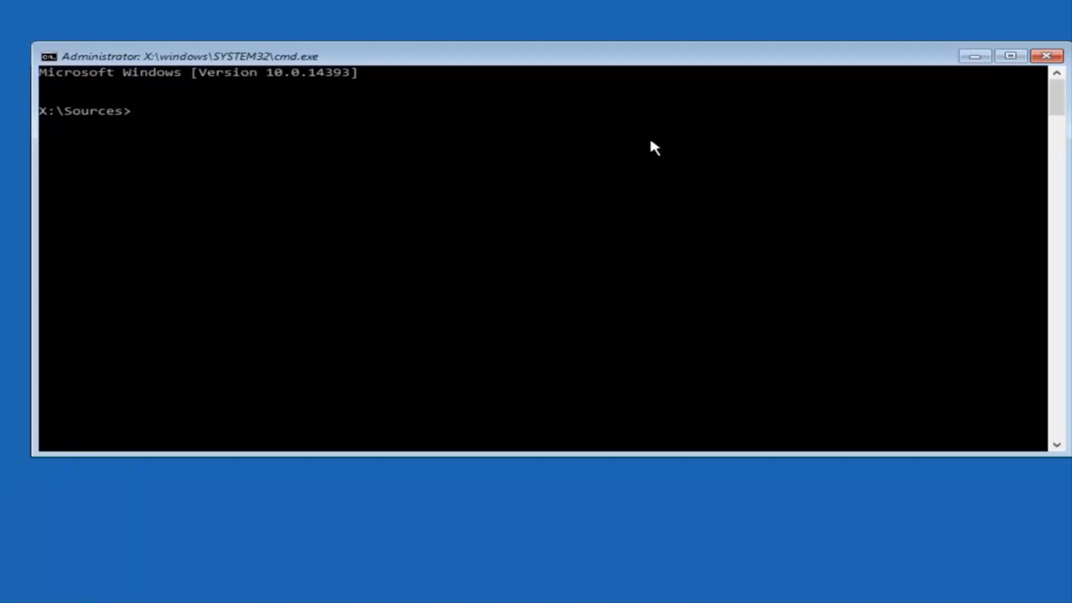
Run Bootrec /fixmbr to repair the master boot record
{"action": "type", "text": "B"}
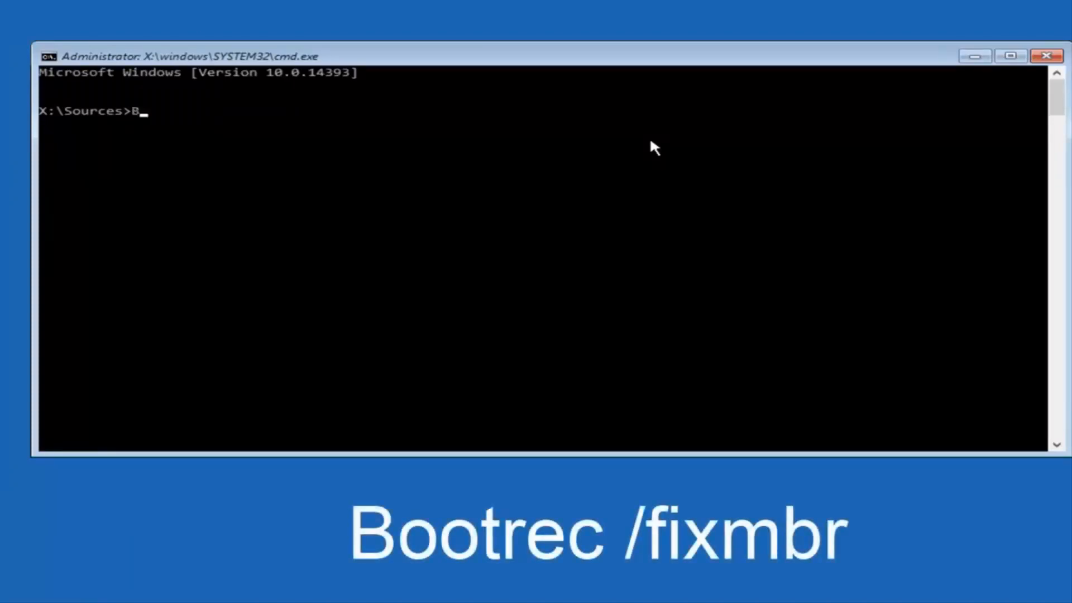
{"action": "type", "text": "oot"}
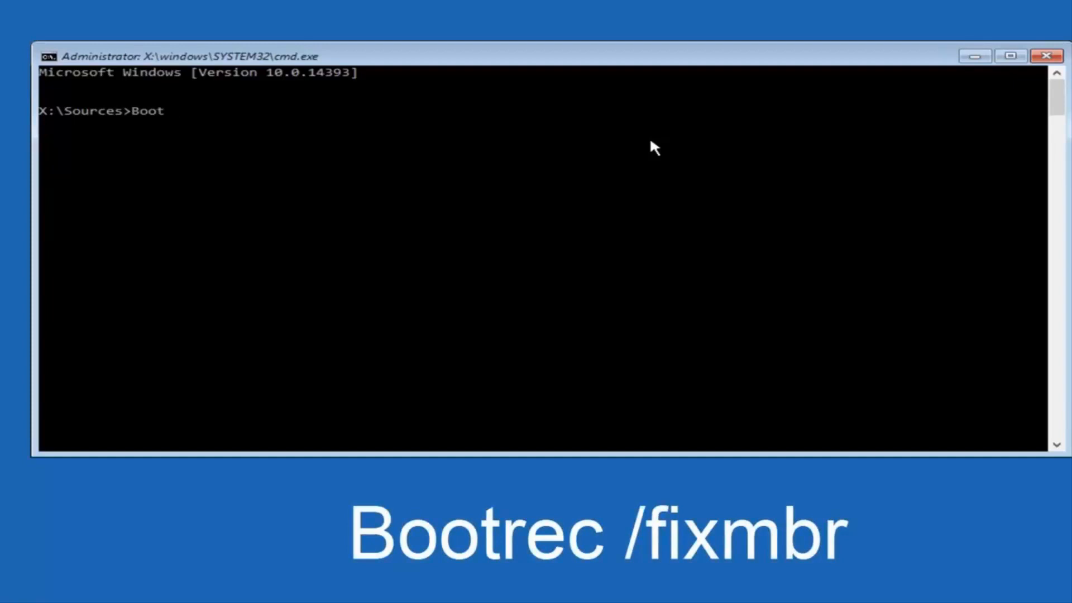
{"action": "type", "text": "rec"}
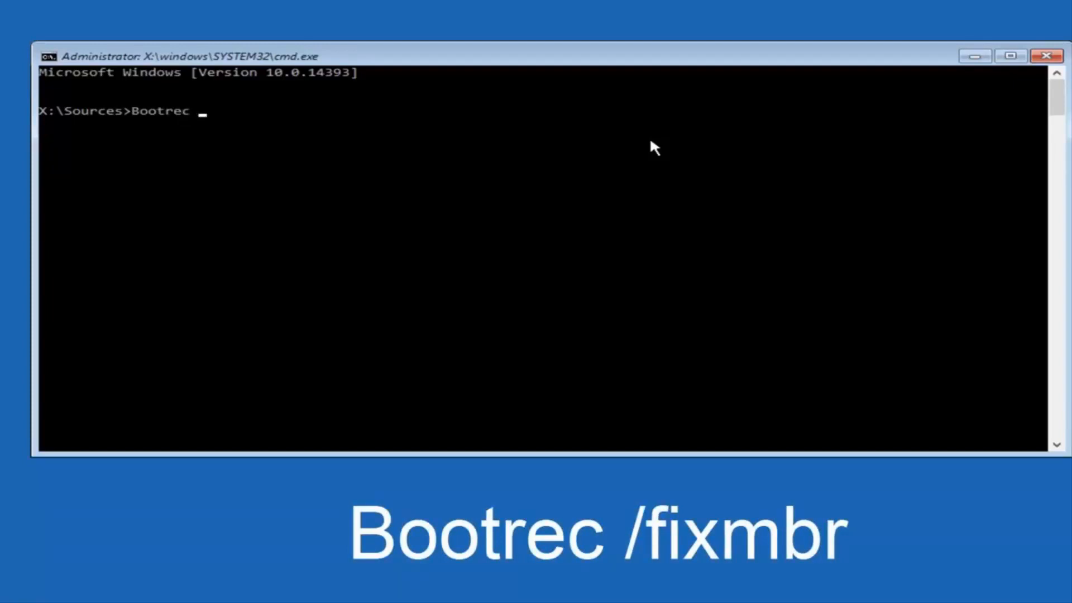
{"action": "type", "text": "/"}
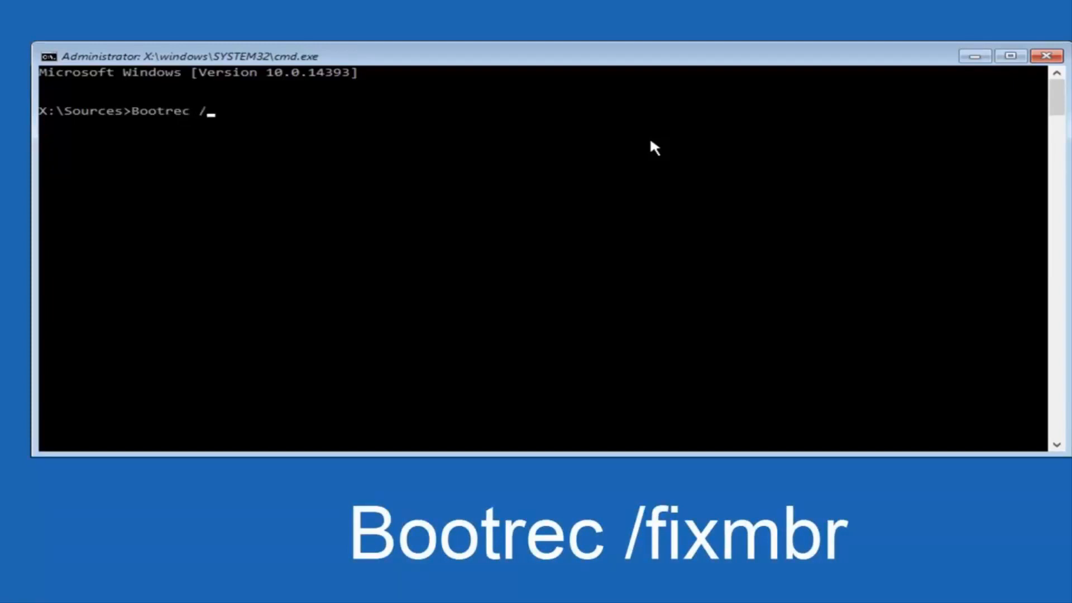
{"action": "type", "text": "fix"}
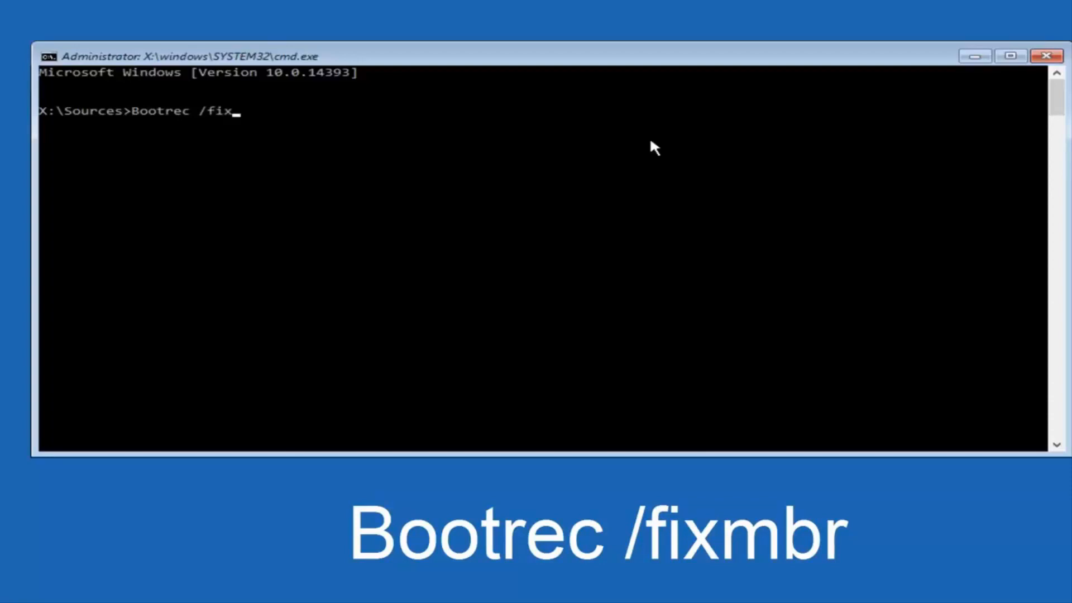
{"action": "type", "text": "mbr"}
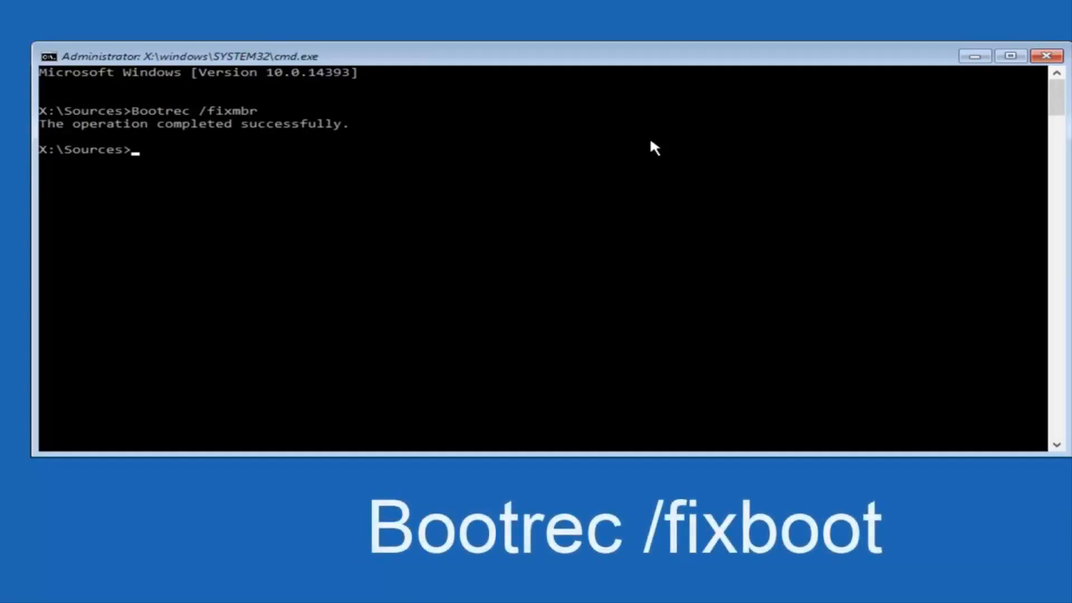
Run Bootrec /fixboot to repair the boot sector
{"action": "type", "text": "Bo"}
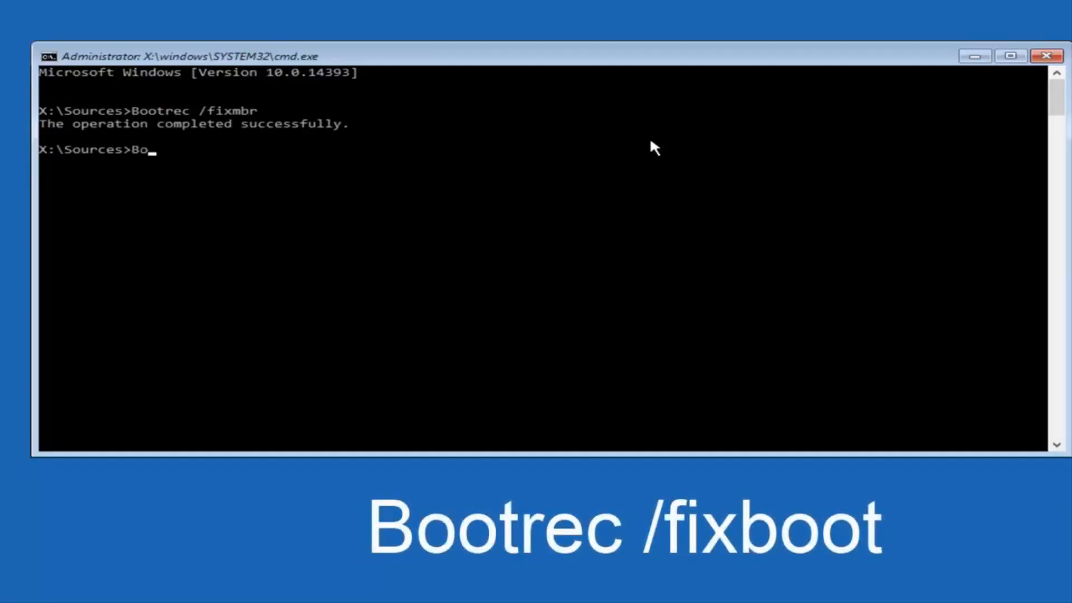
{"action": "type", "text": "otrec"}
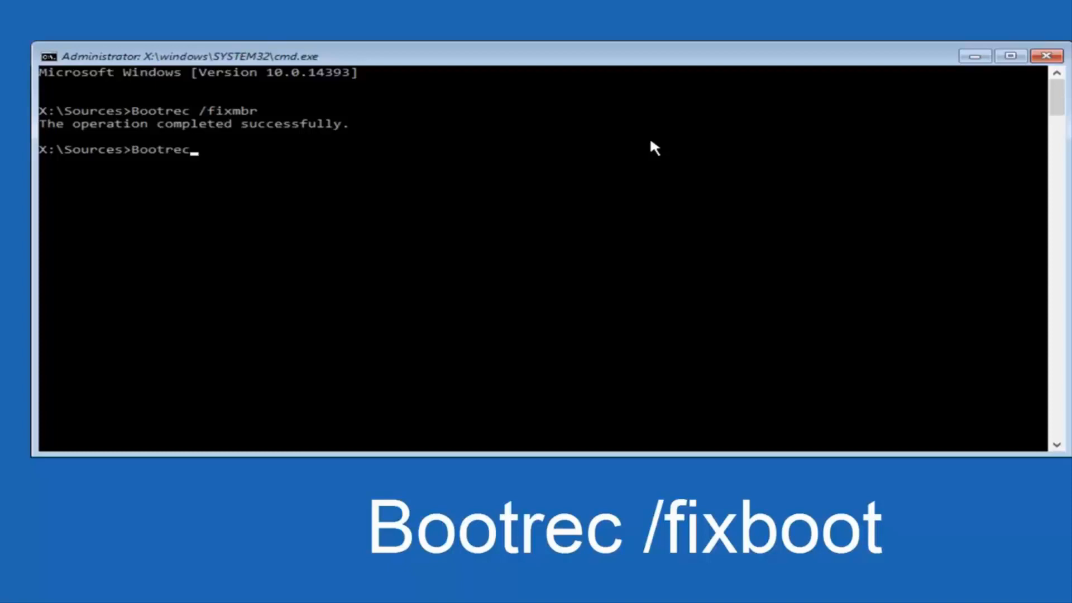
{"action": "type", "text": "/"}
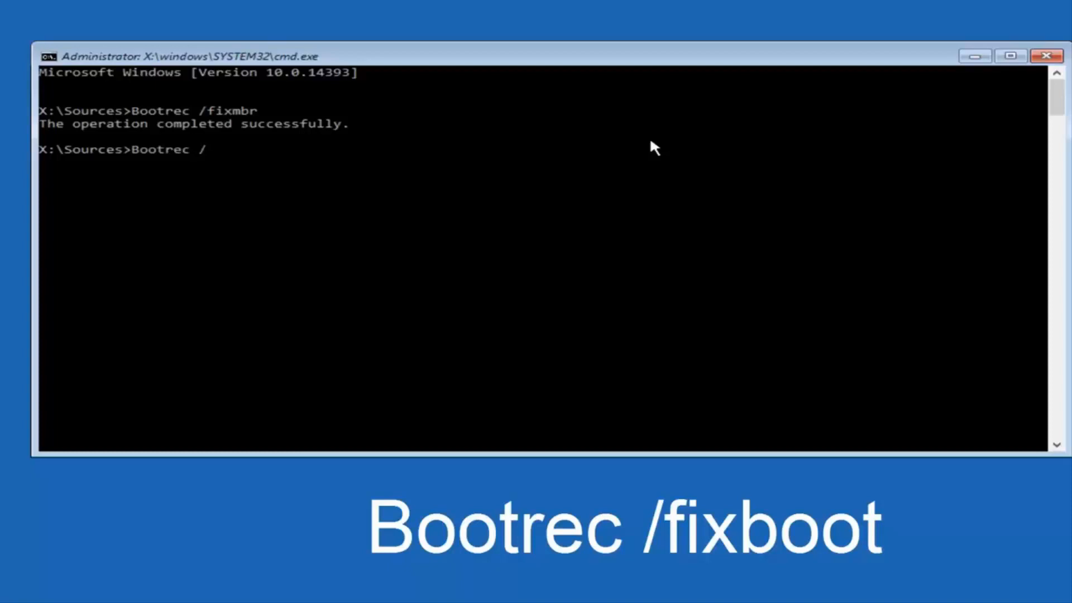
{"action": "type", "text": "fixb"}
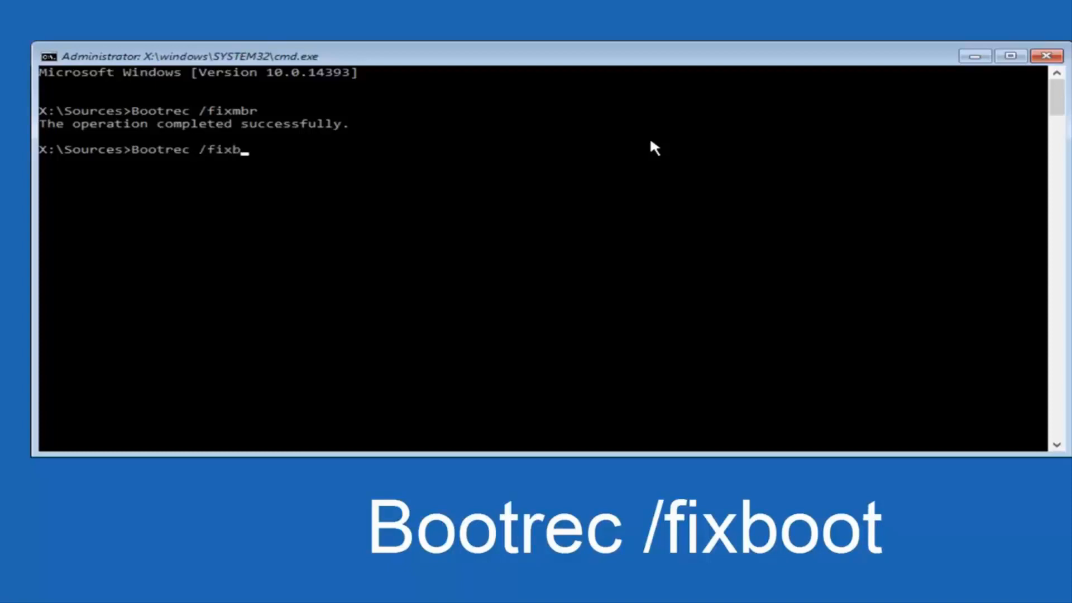
{"action": "type", "text": "oot"}
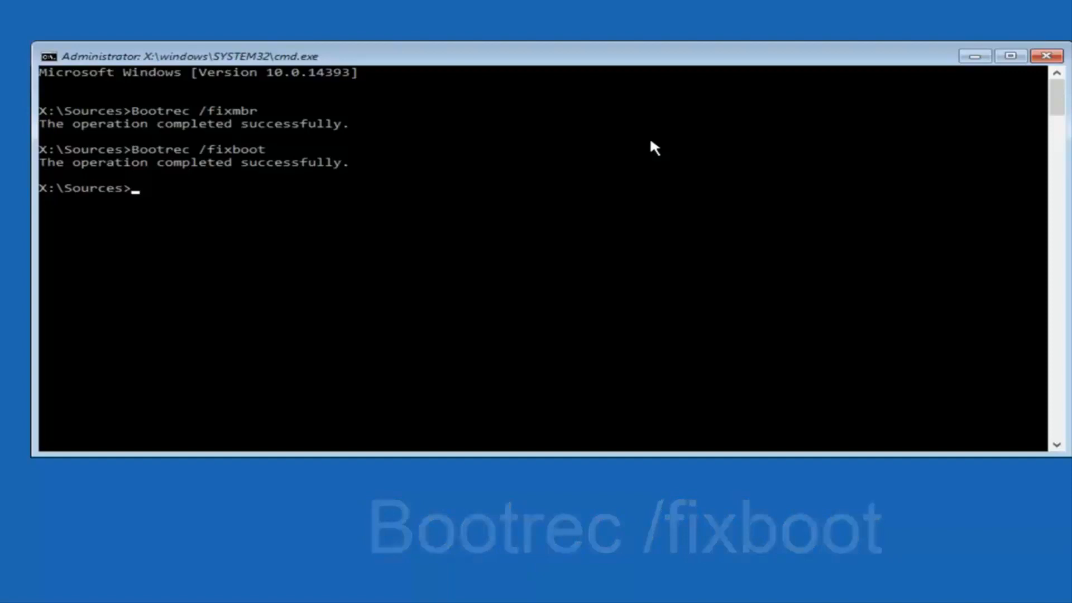
Run Bootrec /scanos to scan all disks for Windows installations
{"action": "type", "text": "Bootrec"}
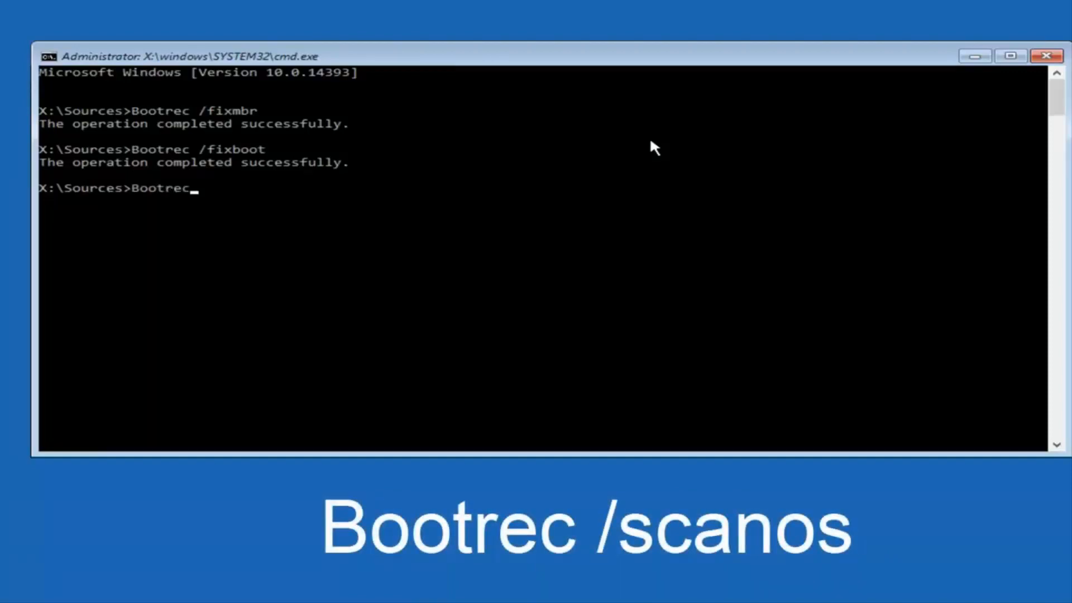
{"action": "type", "text": "/"}
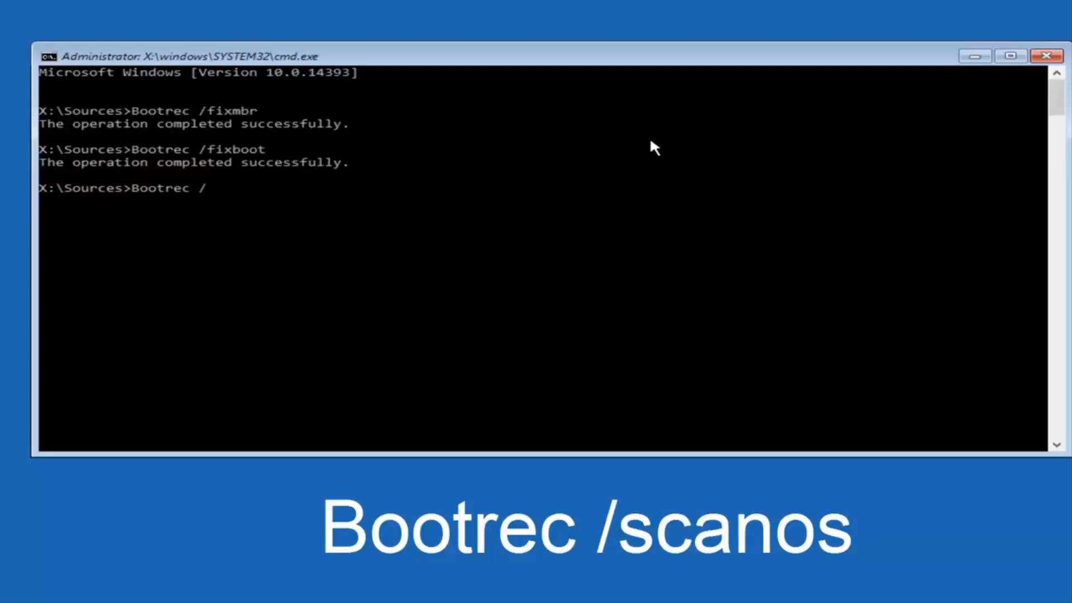
{"action": "type", "text": "scan"}
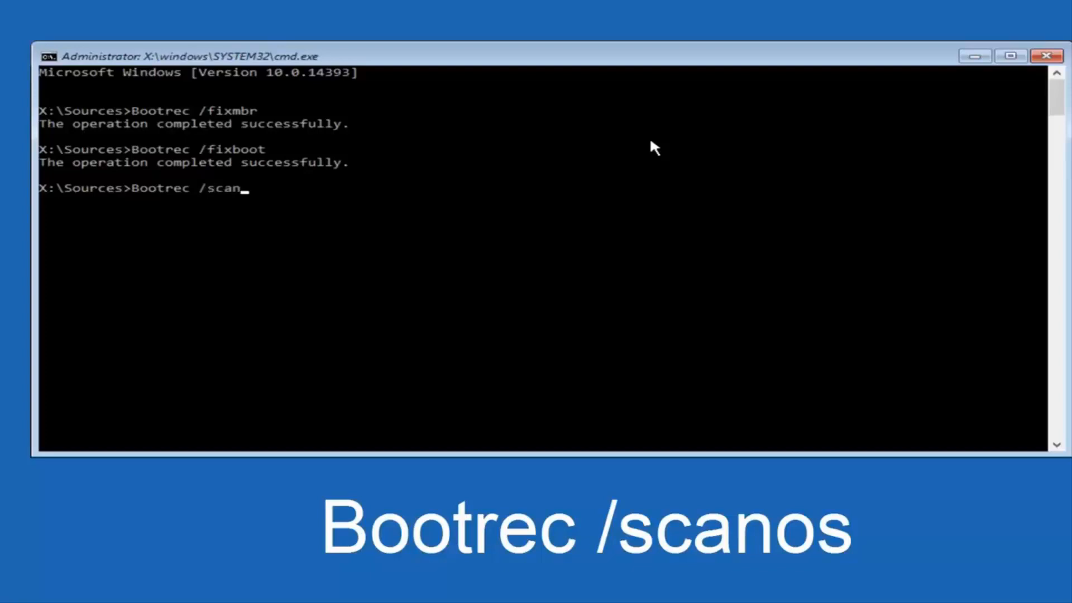
{"action": "type", "text": "os"}
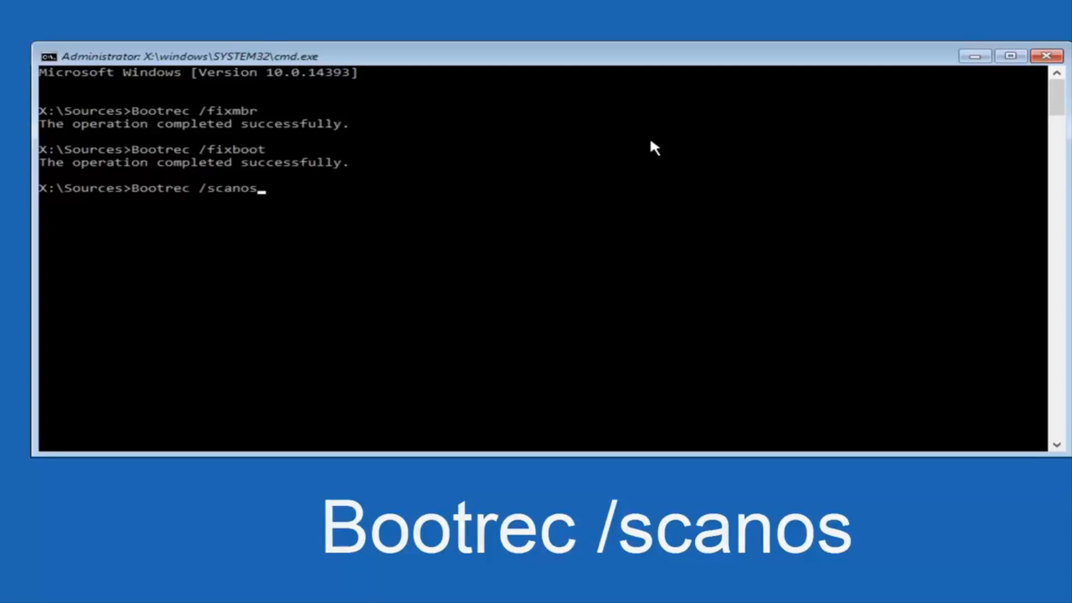
{"action": "key", "text": "Enter"}
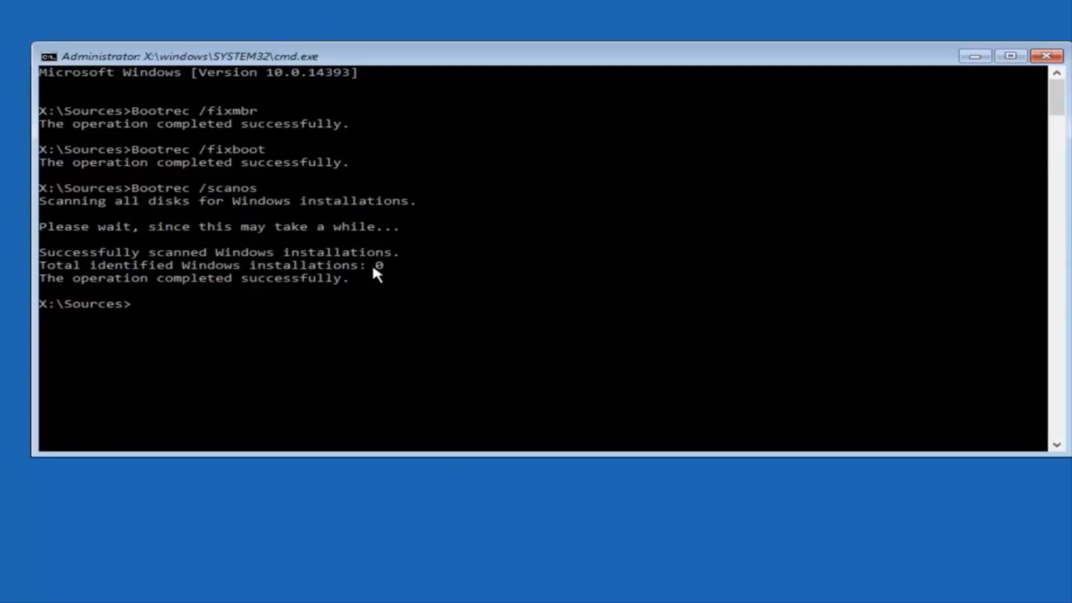
{"action": "mouse_move", "coordinate": [141, 304]}
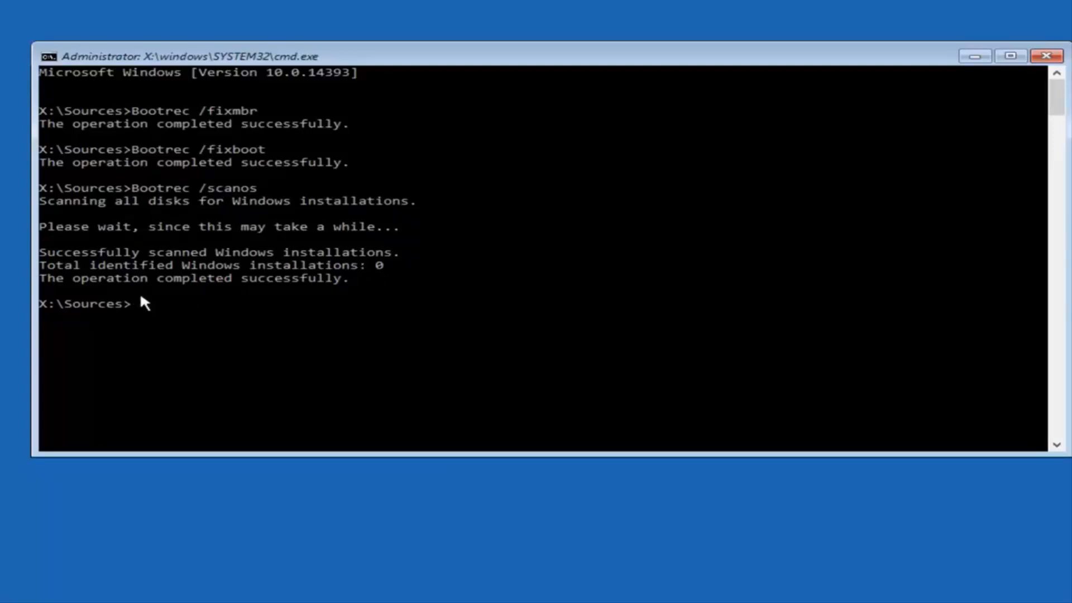
{"action": "mouse_move", "coordinate": [237, 308]}
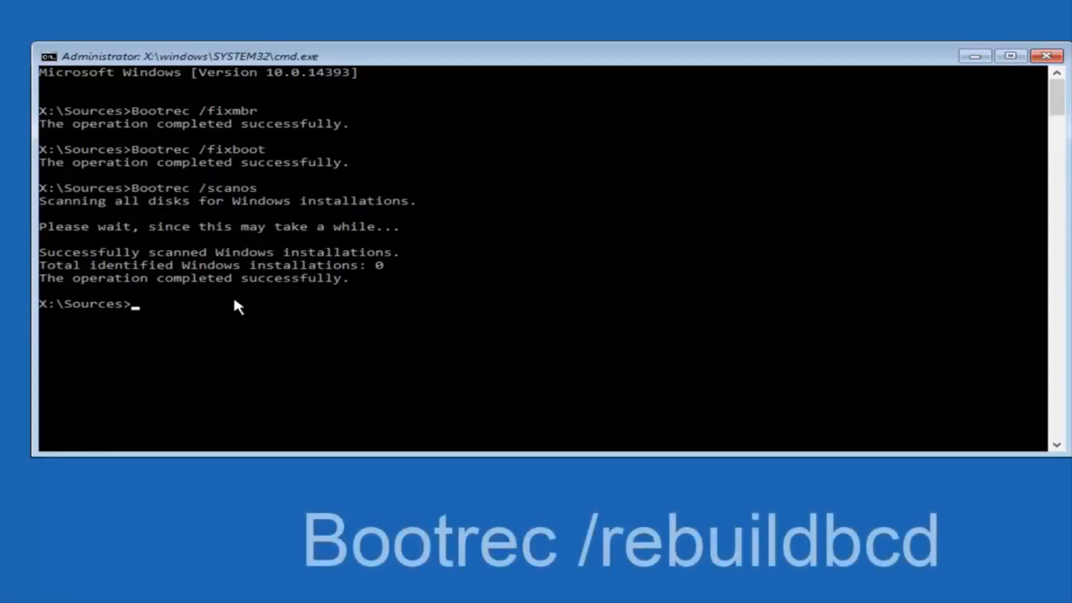
Run Bootrec /rebuildbcd to rebuild the boot configuration data
{"action": "type", "text": "Boo"}
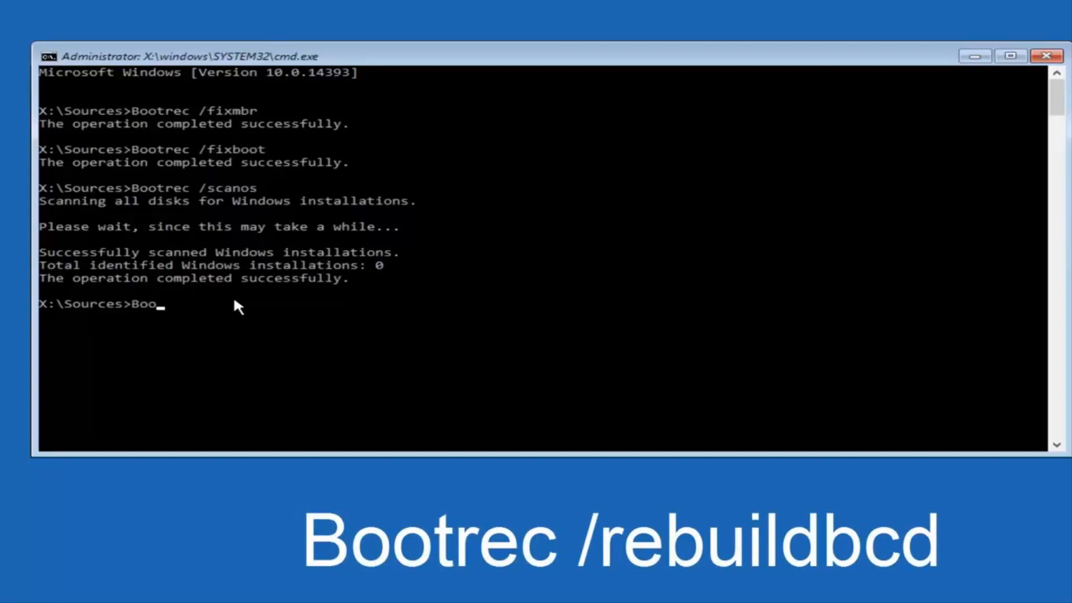
{"action": "type", "text": "trec"}
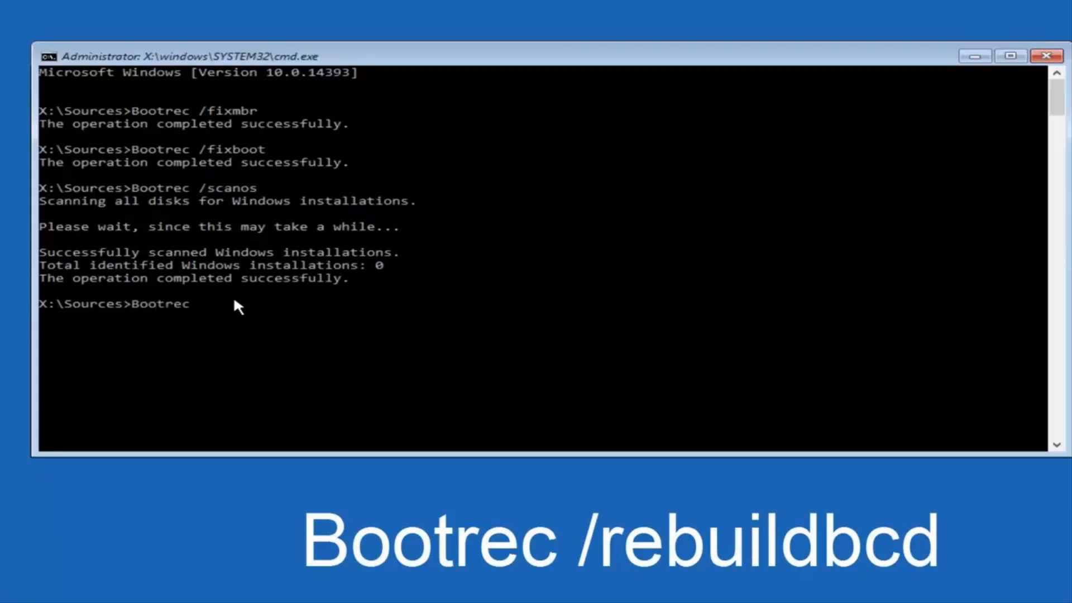
{"action": "type", "text": "/"}
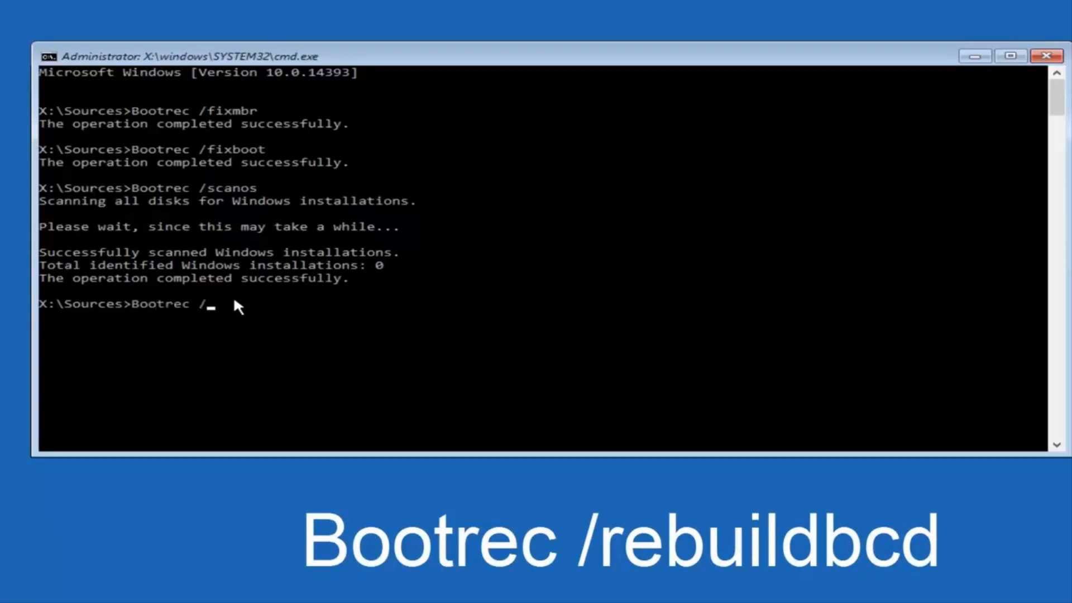
{"action": "type", "text": "rebui"}
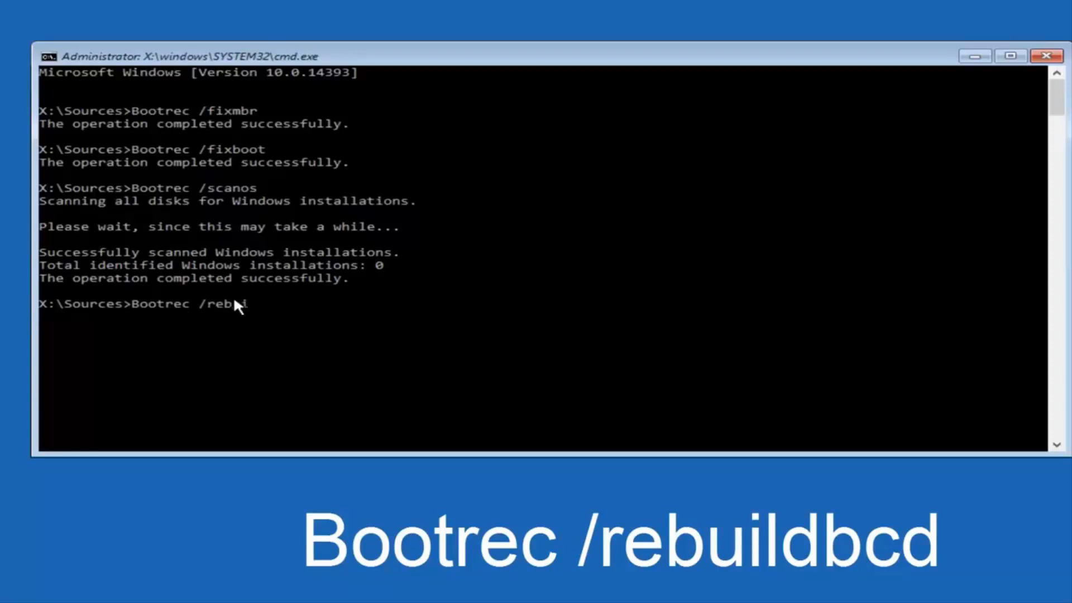
{"action": "type", "text": "uild"}
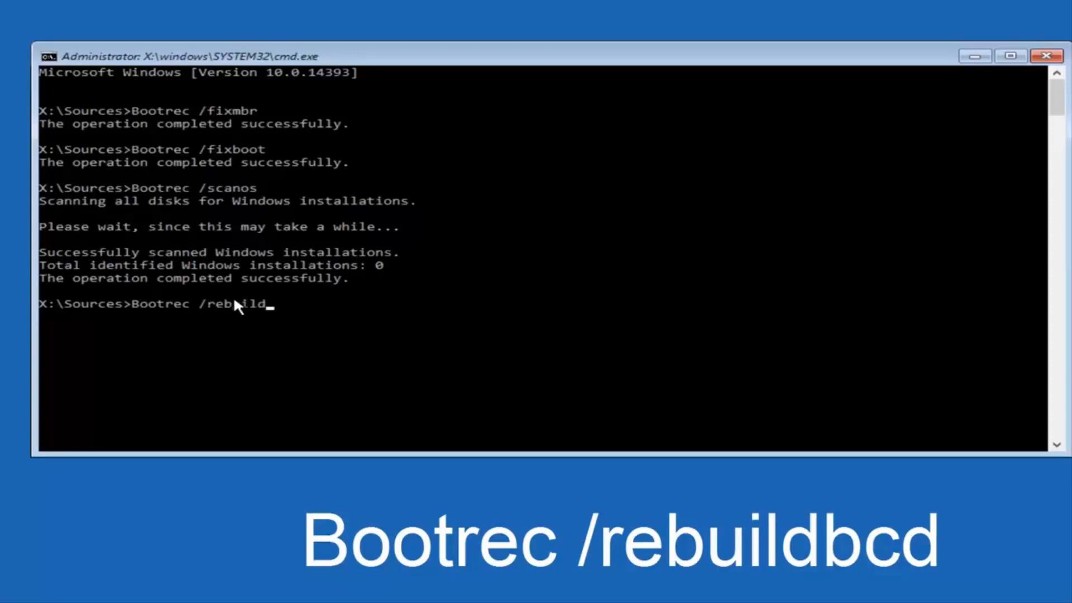
{"action": "type", "text": "bcd"}
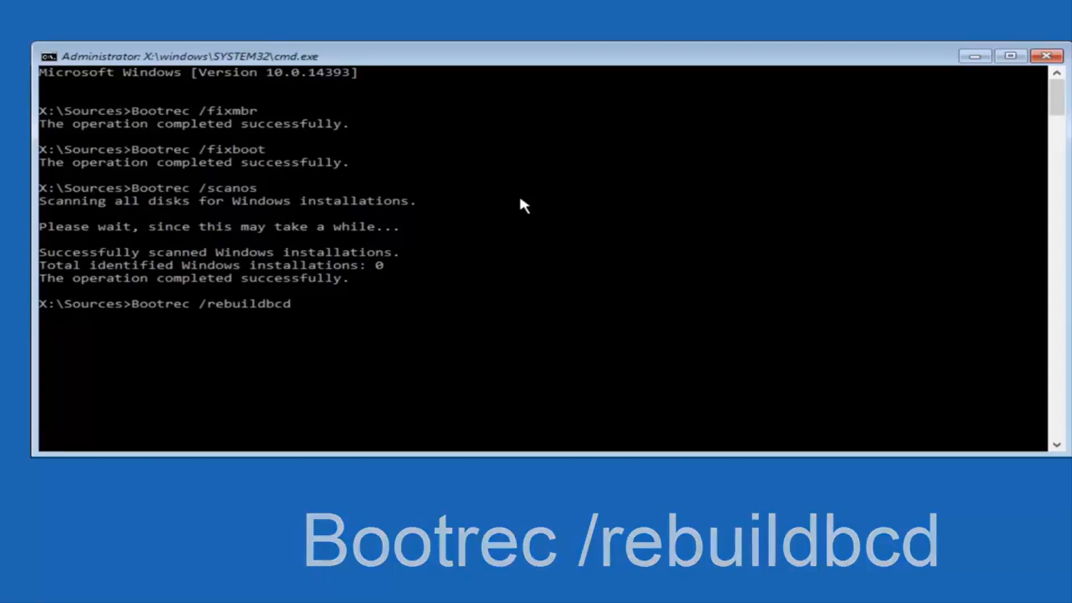
{"action": "key", "text": "Enter"}
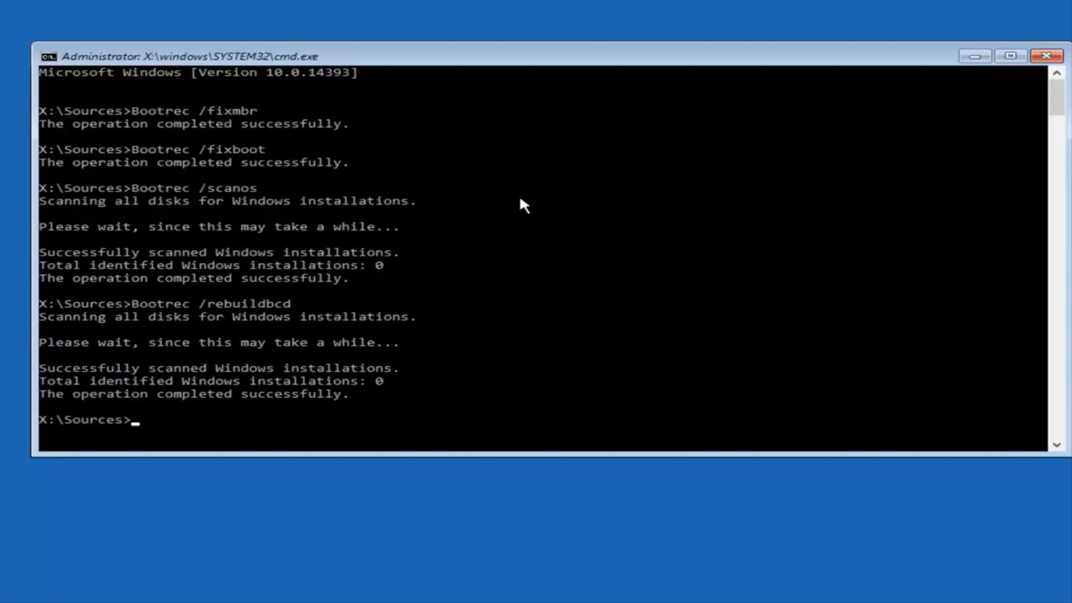
{"action": "mouse_move", "coordinate": [364, 222]}
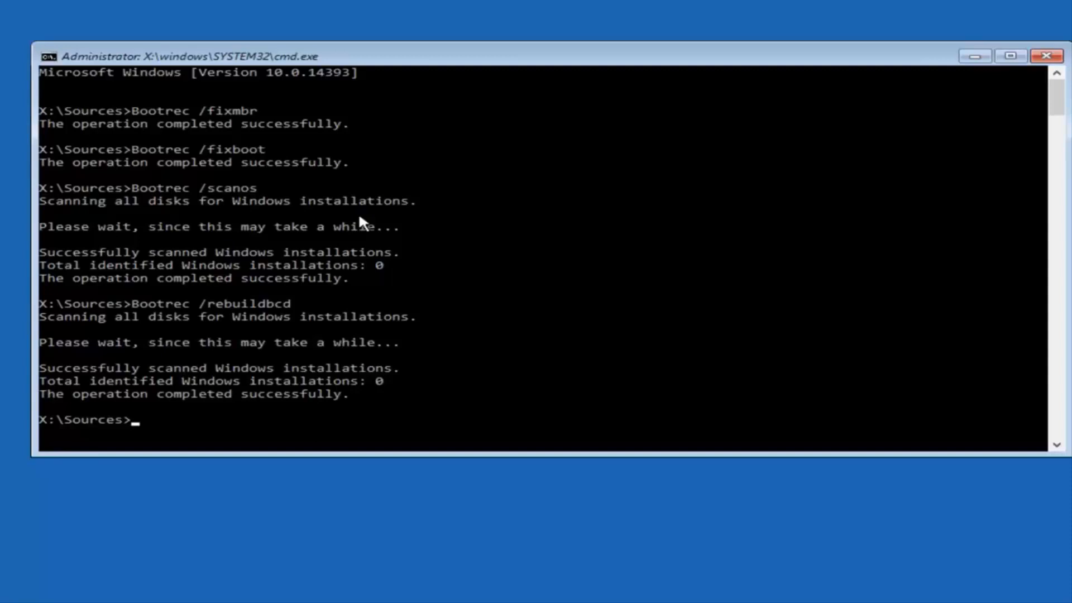
Run exit to close Command Prompt and return to the recovery options screen
{"action": "type", "text": "A"}
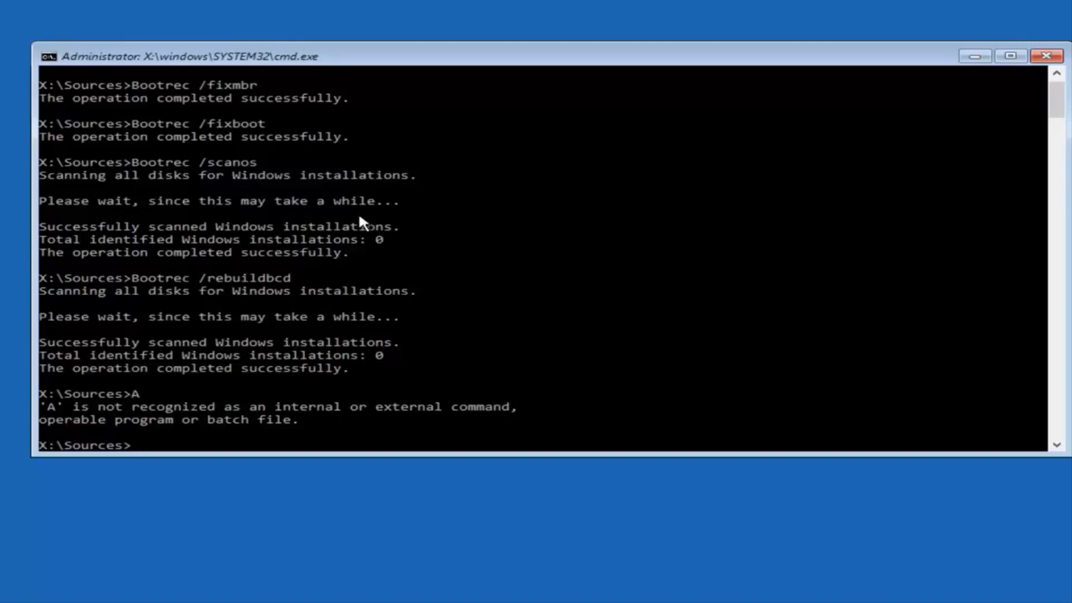
{"action": "type", "text": "e"}
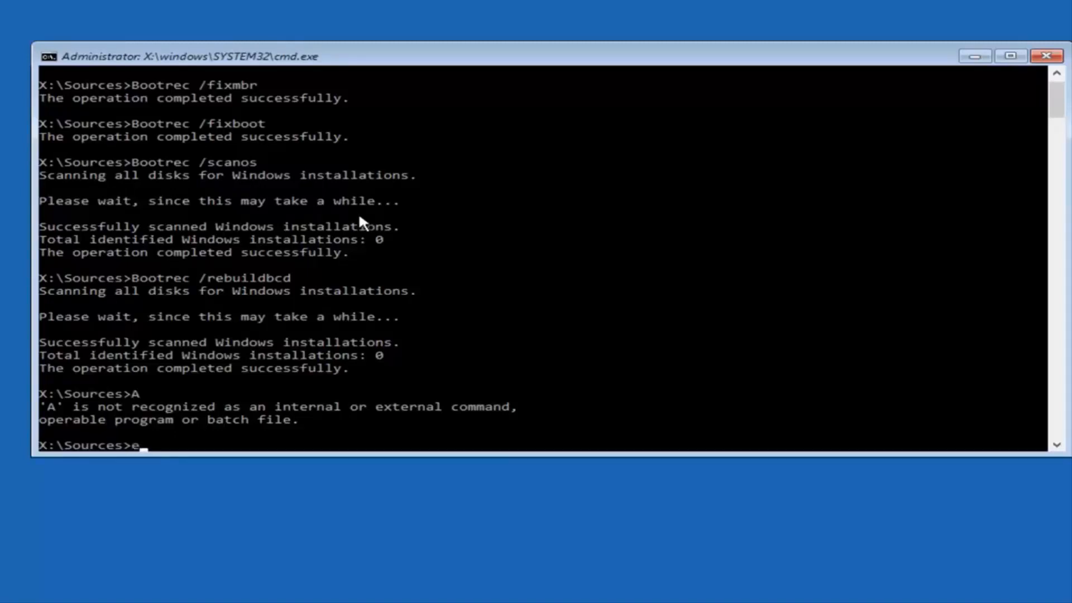
{"action": "type", "text": "xit"}
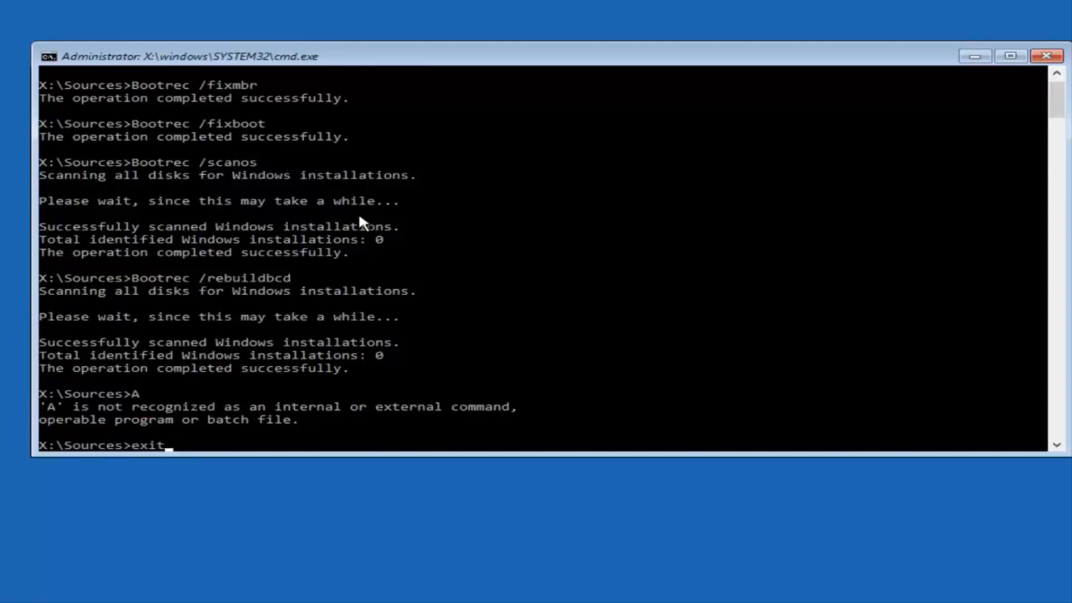
{"action": "key", "text": "Enter"}
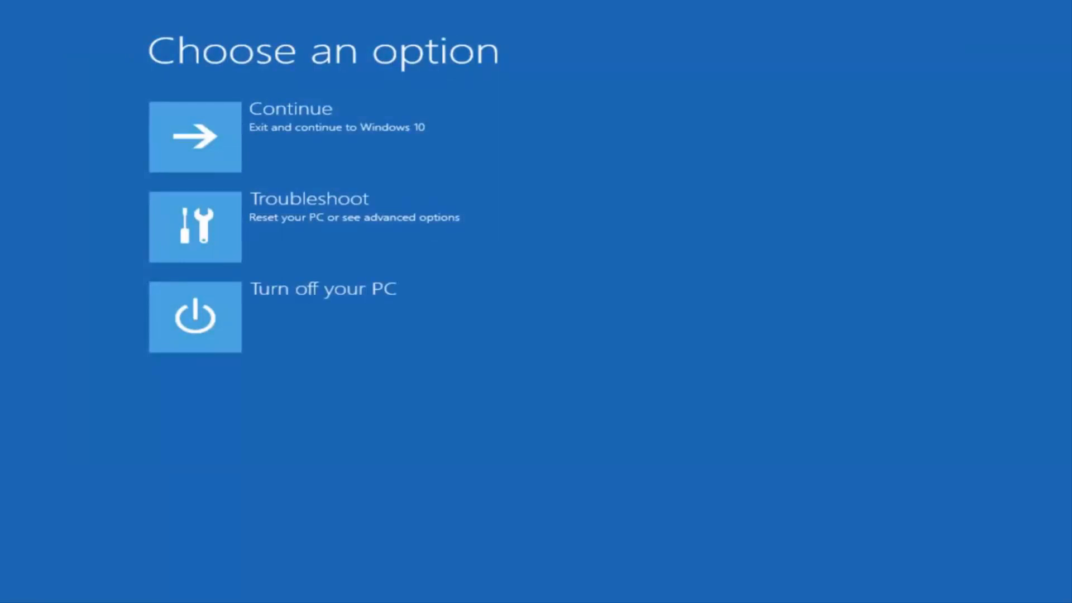
{"action": "mouse_move", "coordinate": [279, 152]}
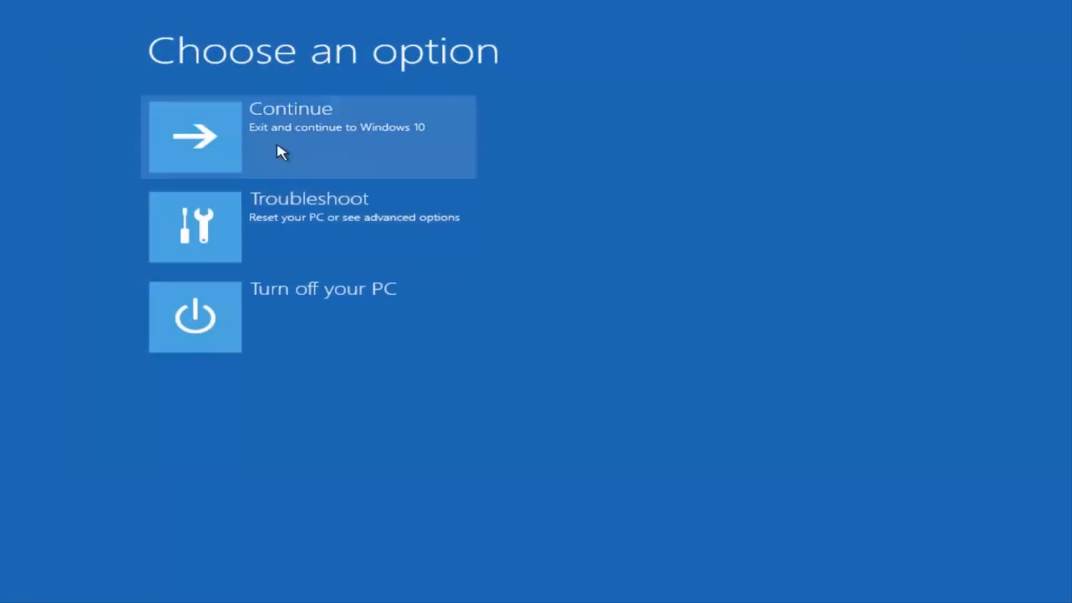